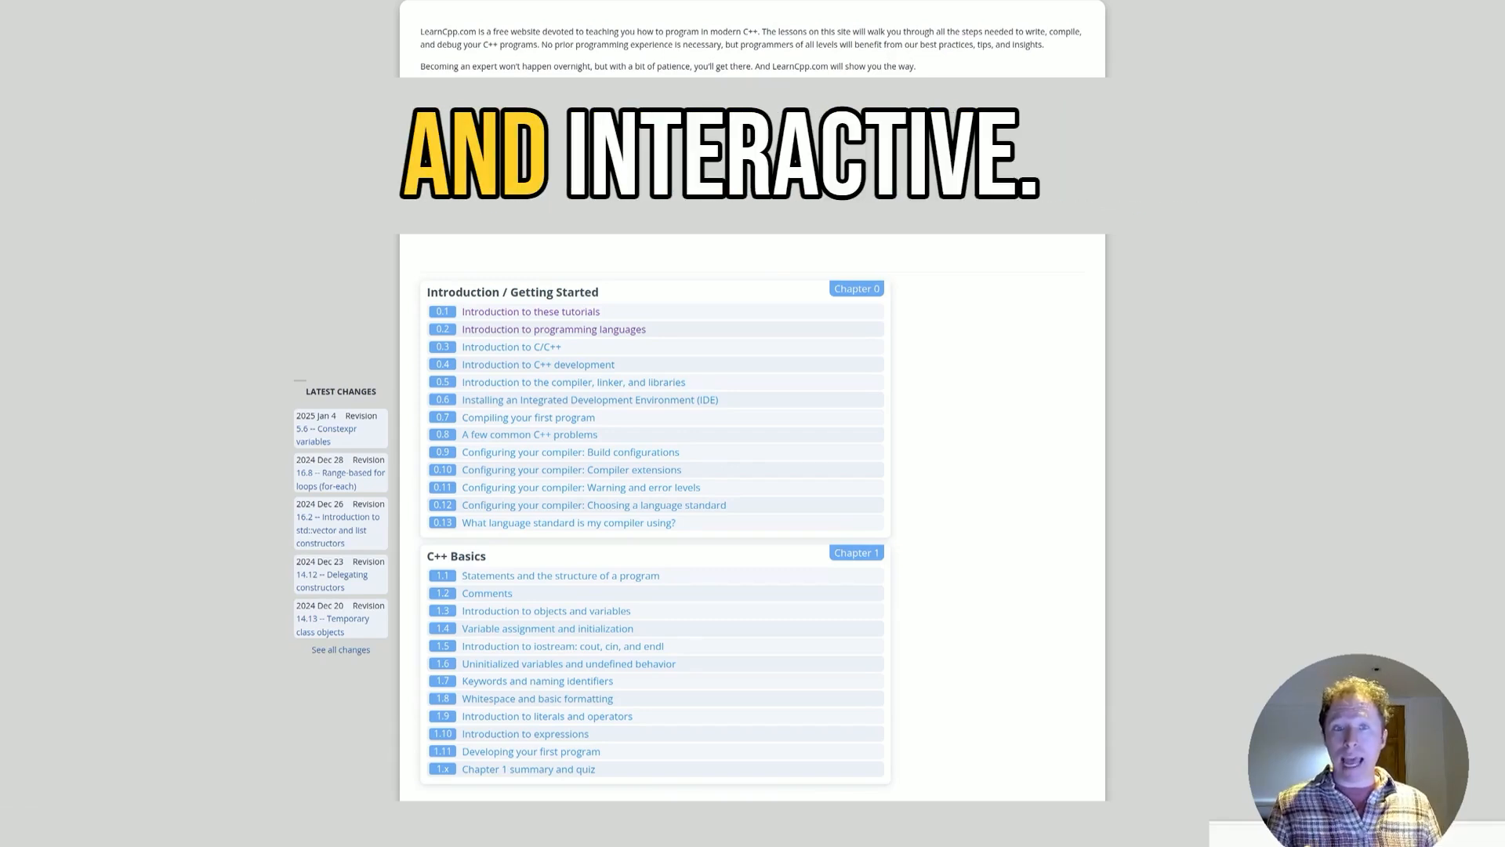
scroll(down, 3)
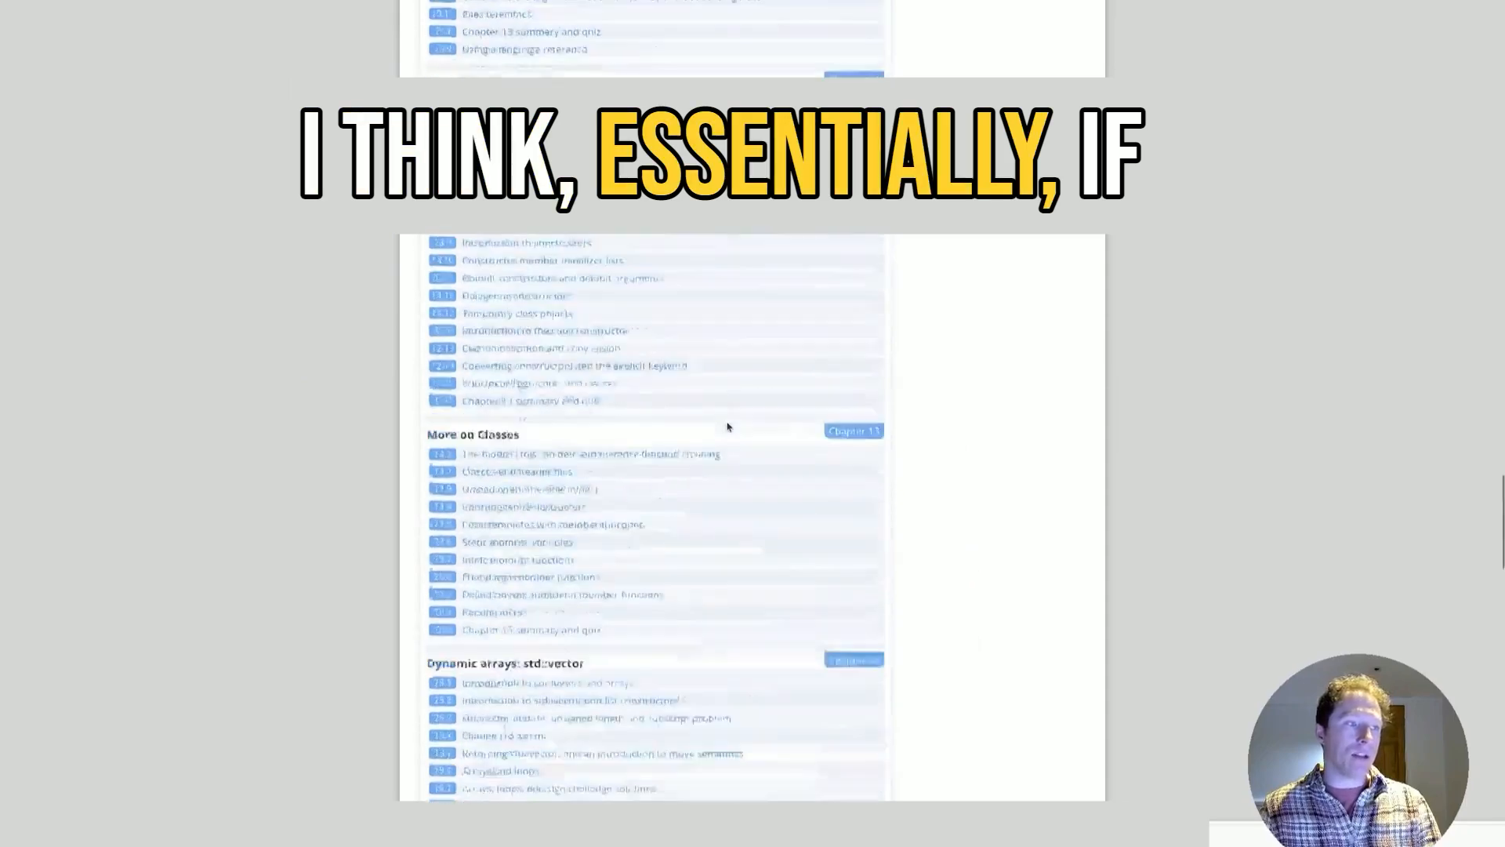